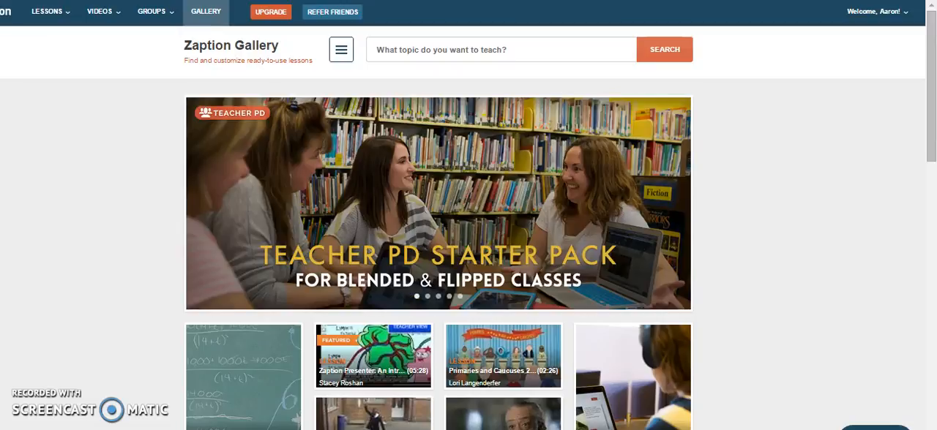
pyautogui.moveTo(83, 346)
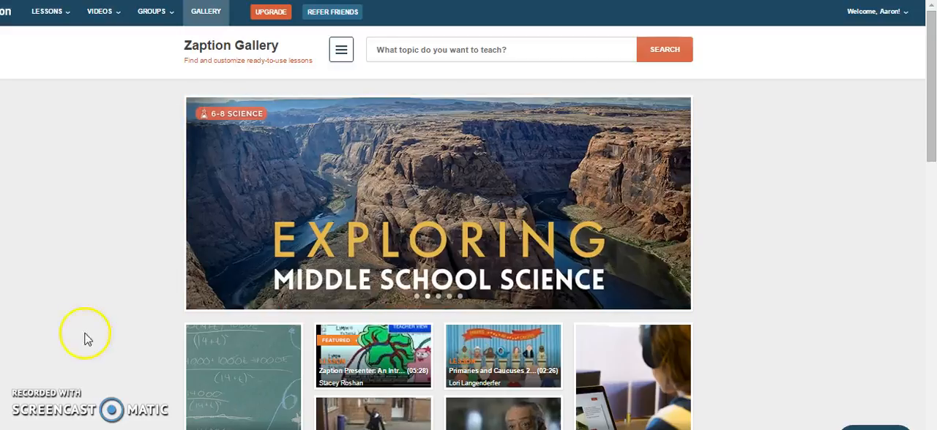
pyautogui.moveTo(226, 28)
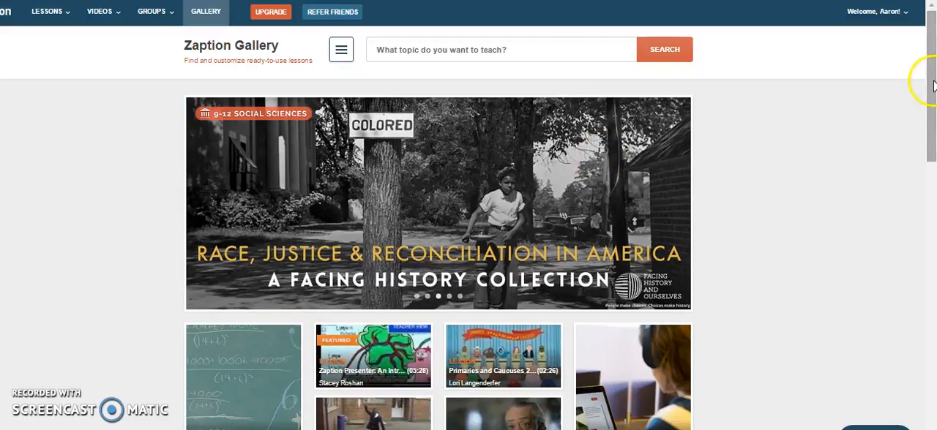
# Search the gallery for 'greek' to locate the Persia and Greece lesson.
pyautogui.scroll(-3)
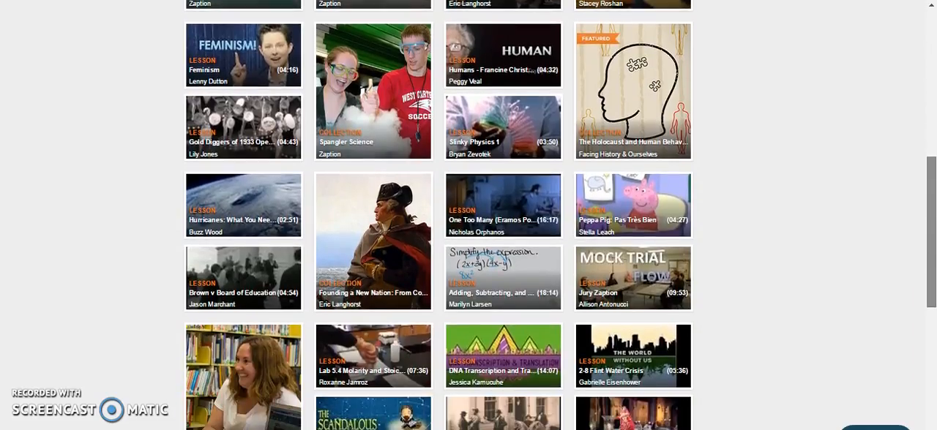
pyautogui.scroll(-3)
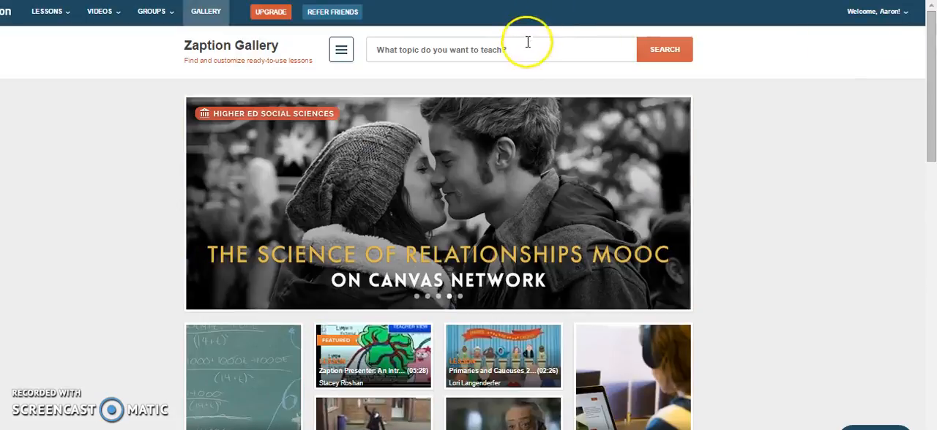
pyautogui.write('greek')
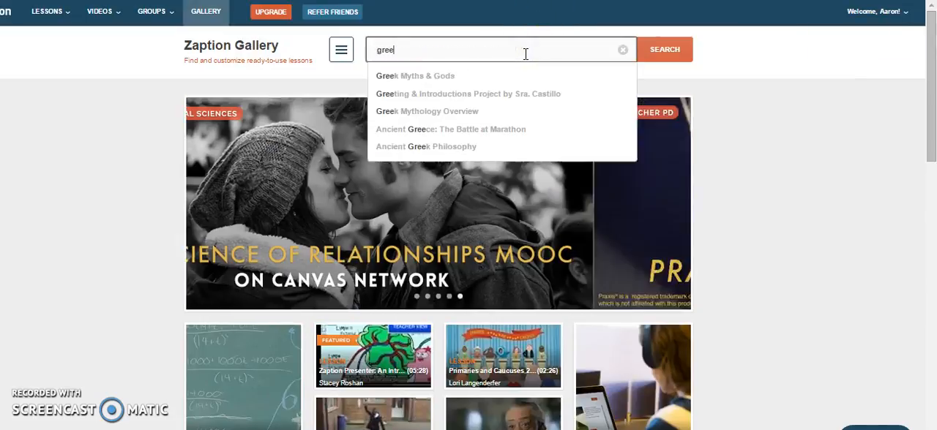
pyautogui.click(663, 50)
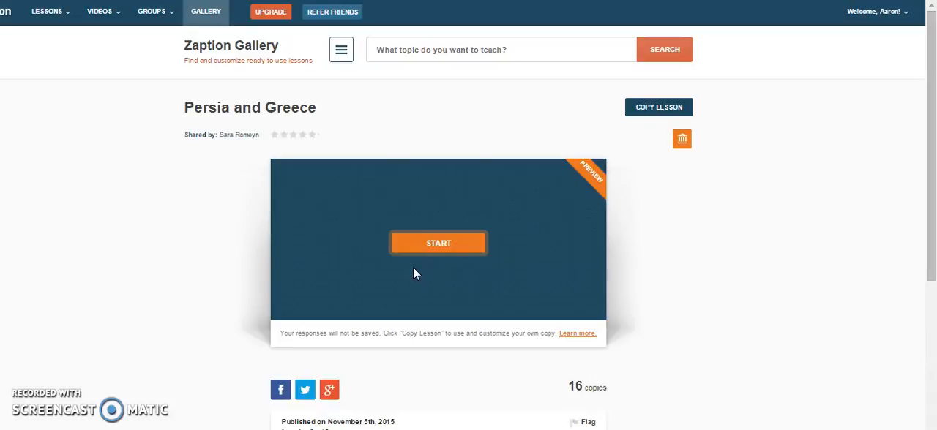
# Play the lesson preview, skipping ahead and adjusting speed until it pauses on the embedded questions.
pyautogui.click(440, 243)
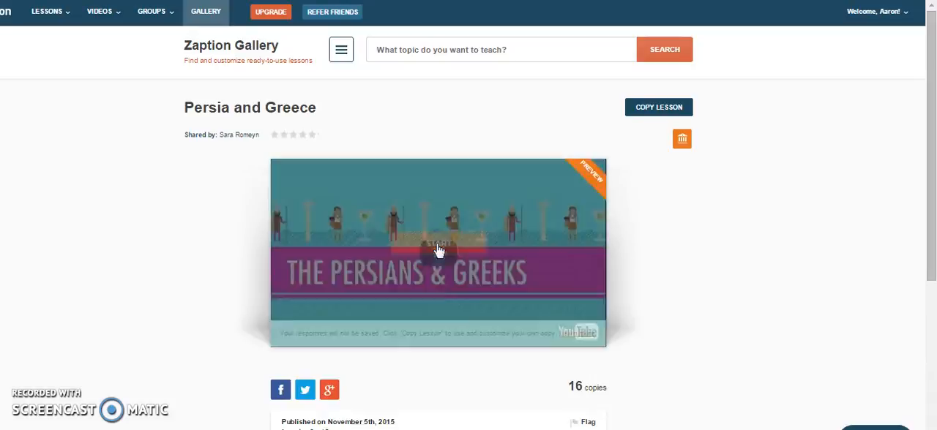
pyautogui.click(438, 250)
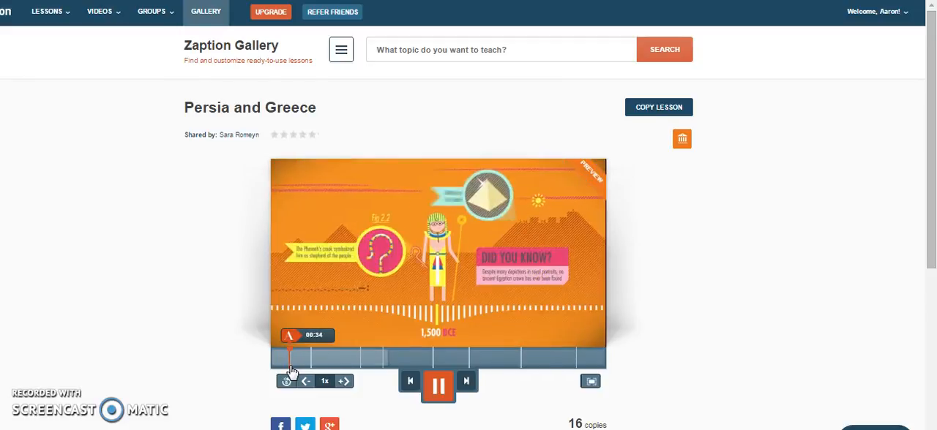
pyautogui.click(439, 387)
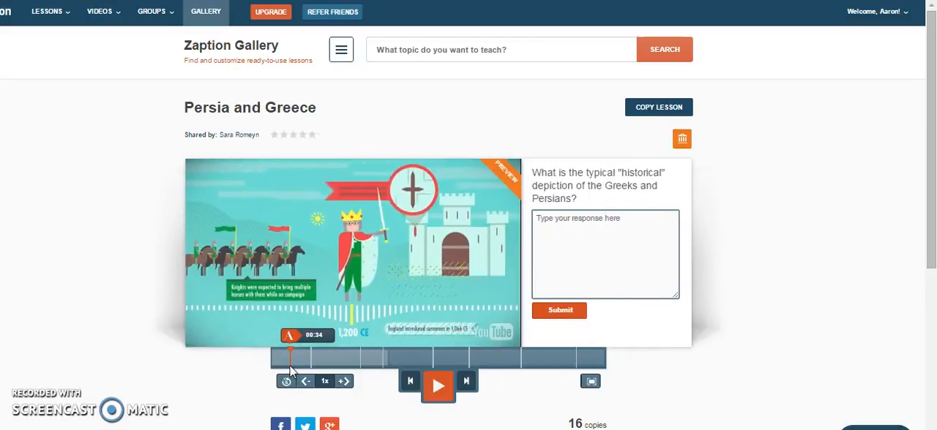
pyautogui.moveTo(527, 123)
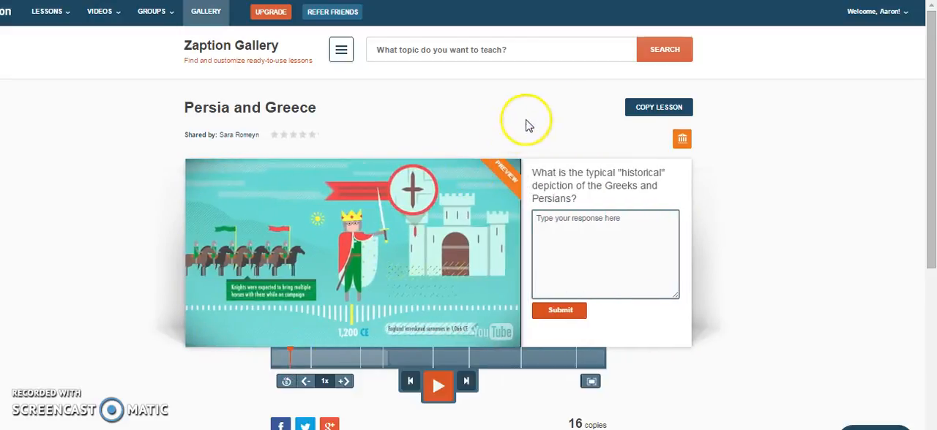
pyautogui.moveTo(482, 281)
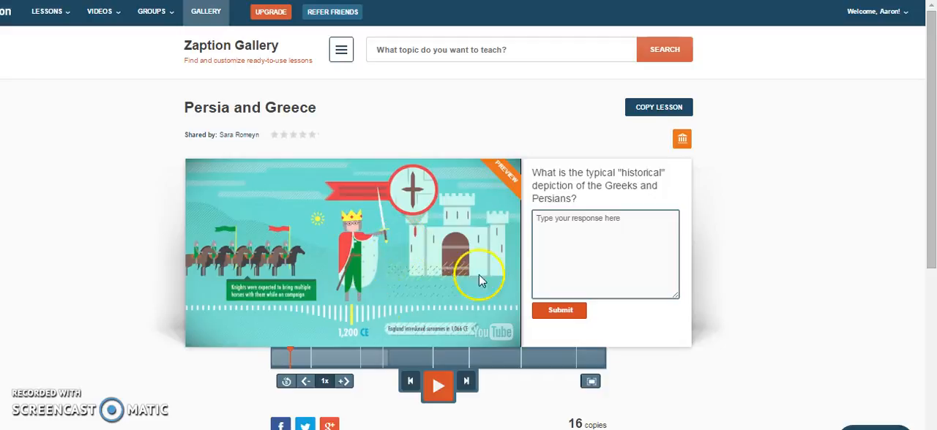
pyautogui.moveTo(611, 278)
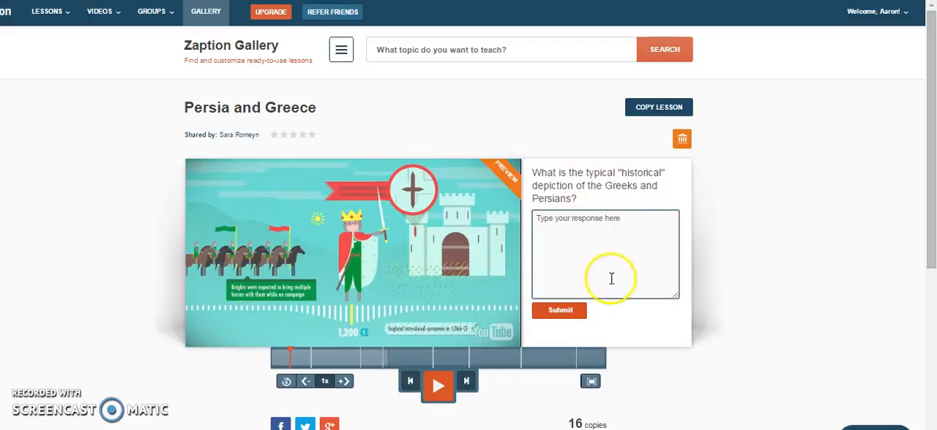
pyautogui.moveTo(302, 363)
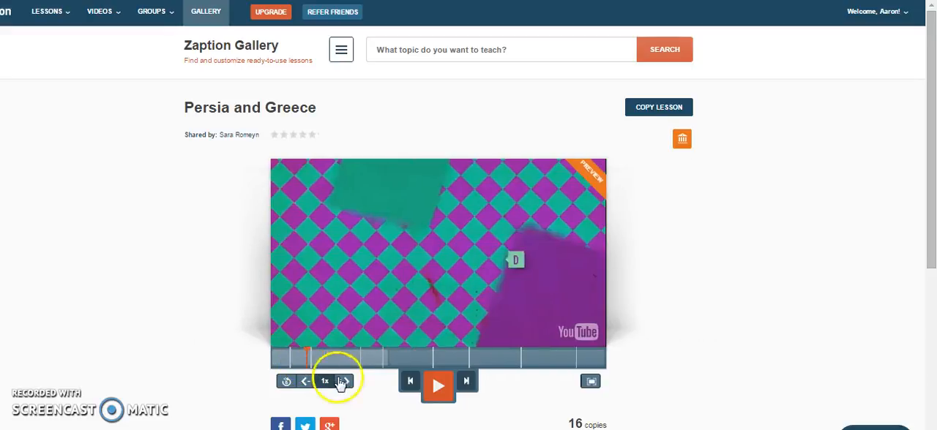
pyautogui.click(438, 387)
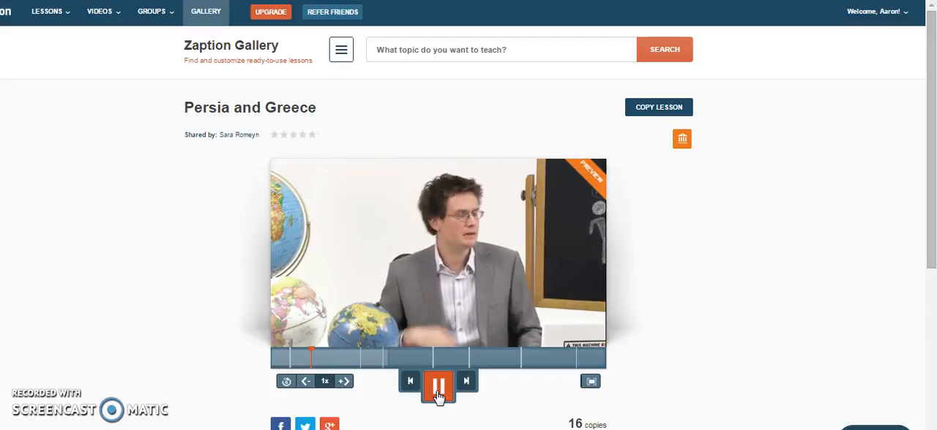
pyautogui.click(439, 387)
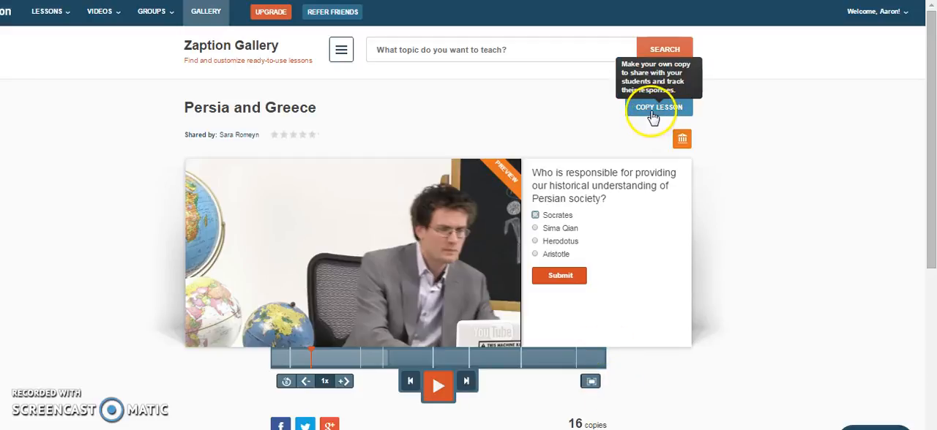
# Copy the Persia and Greece lesson into your own account, opening it in the editor.
pyautogui.click(659, 107)
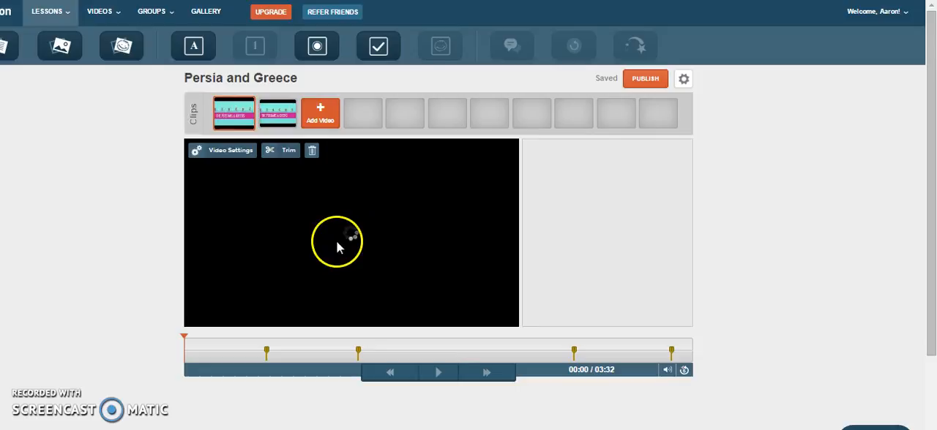
pyautogui.moveTo(675, 319)
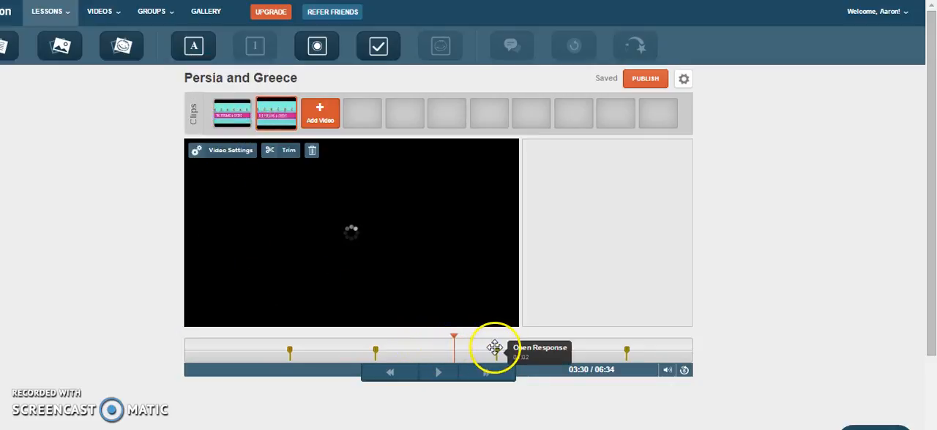
pyautogui.moveTo(427, 354)
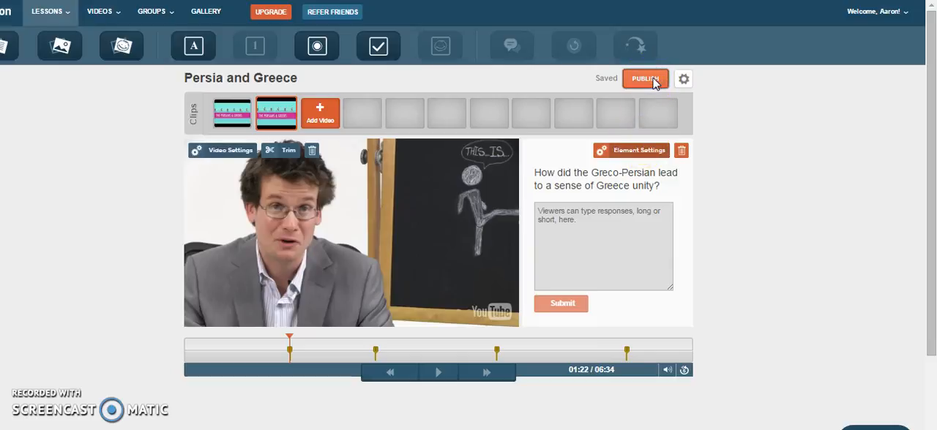
# Publish the copied lesson and view its self-paced share link.
pyautogui.click(644, 79)
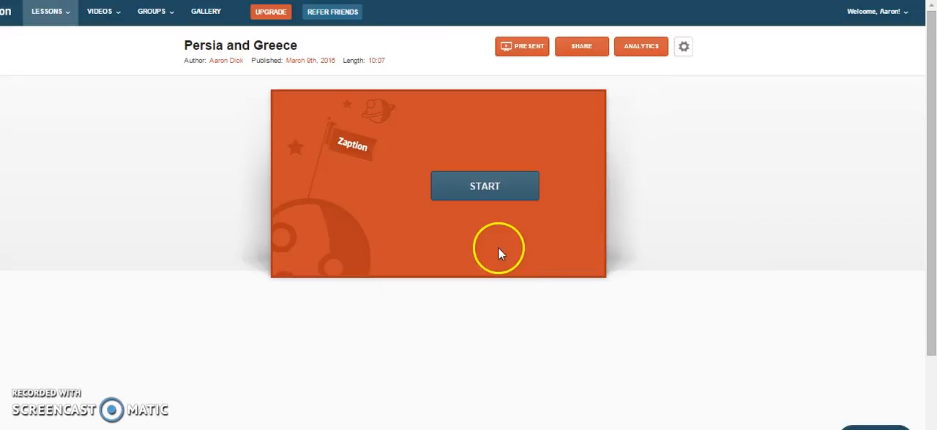
pyautogui.click(581, 47)
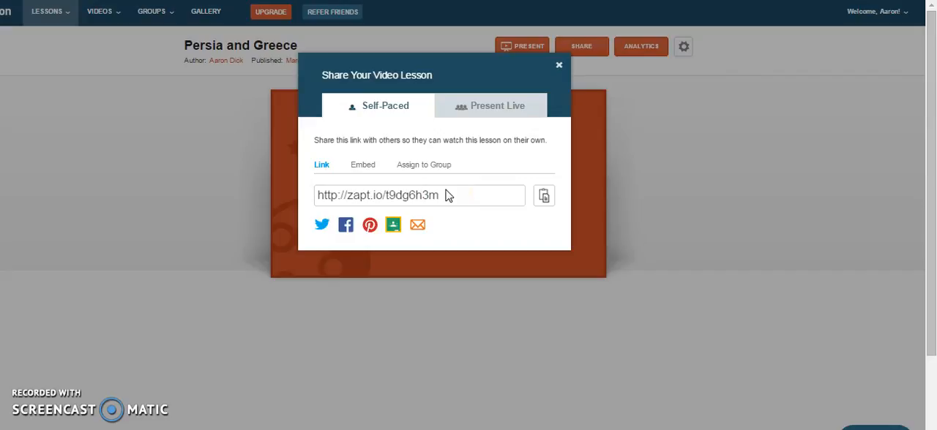
pyautogui.click(559, 64)
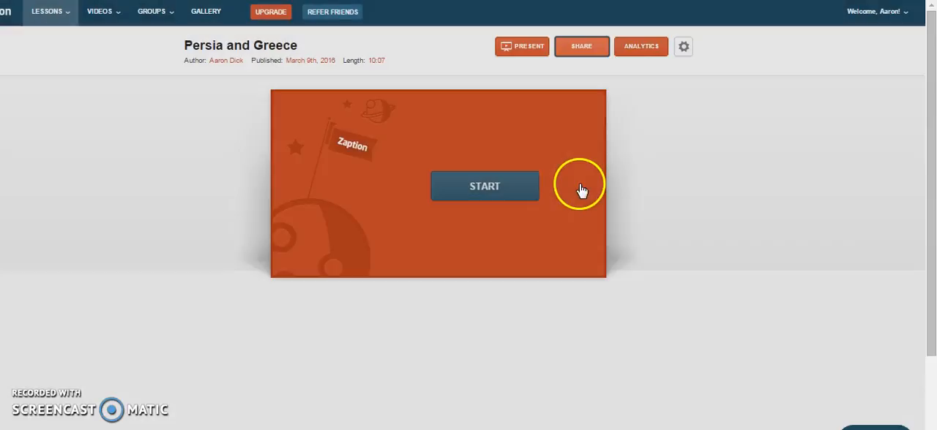
pyautogui.moveTo(583, 191)
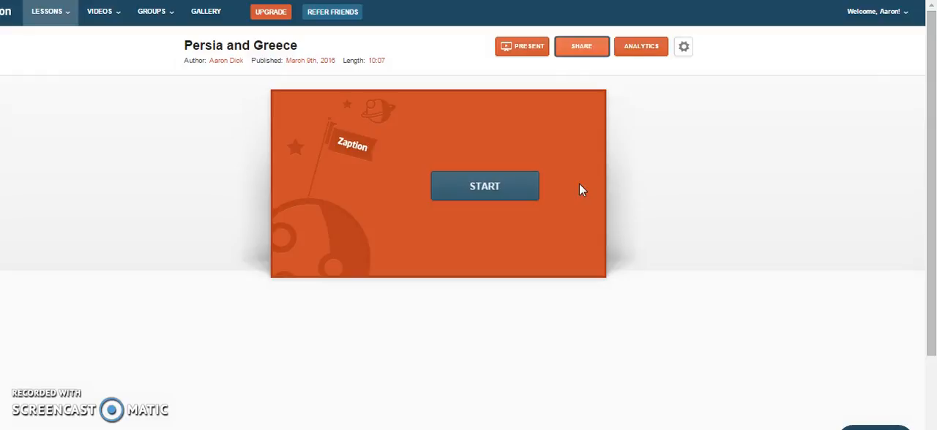
pyautogui.moveTo(161, 389)
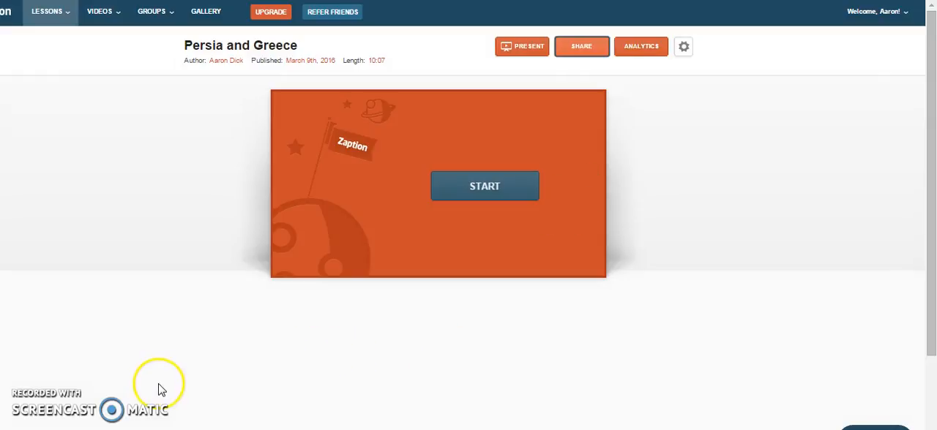